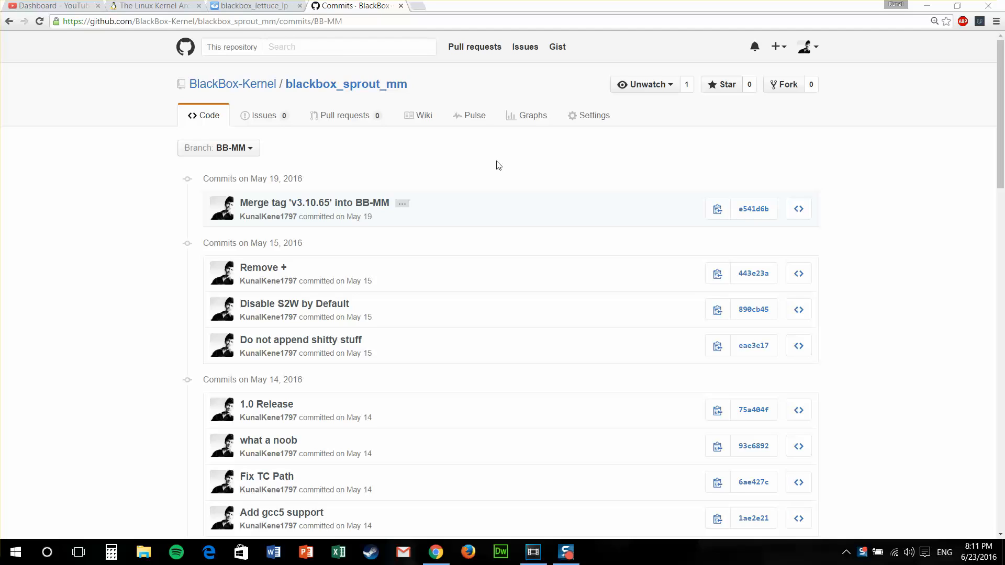
pyautogui.moveTo(299, 213)
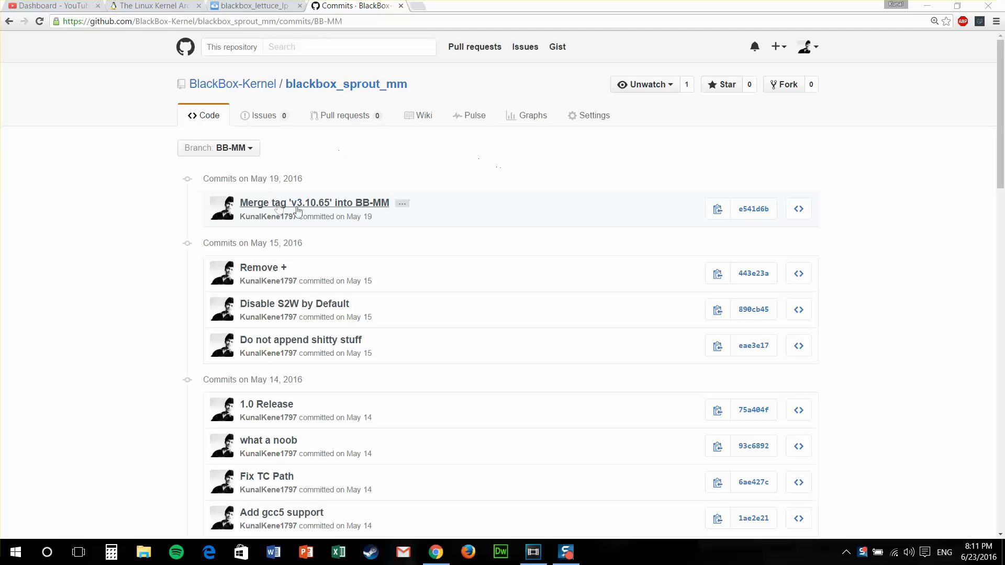
pyautogui.moveTo(314, 206)
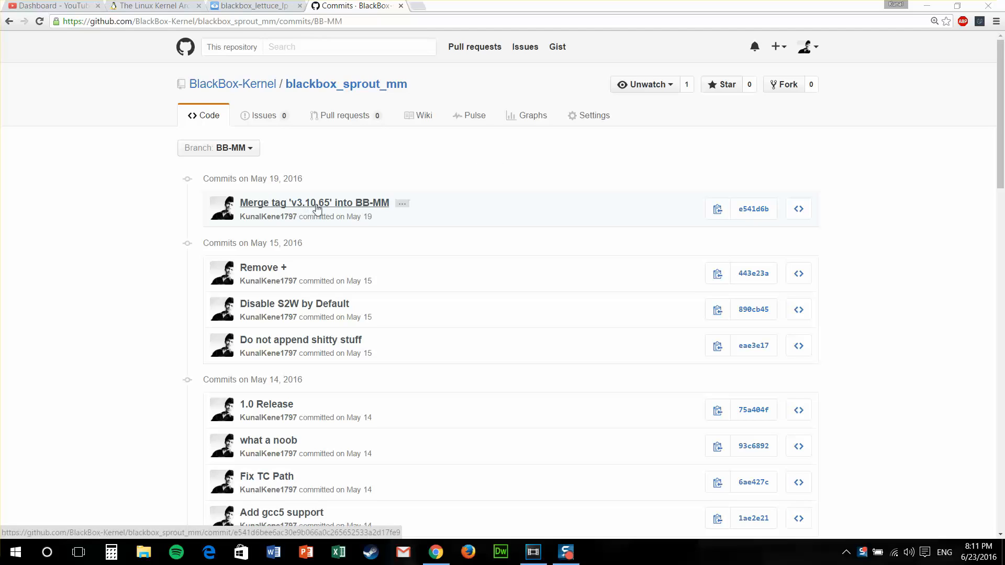
pyautogui.moveTo(297, 209)
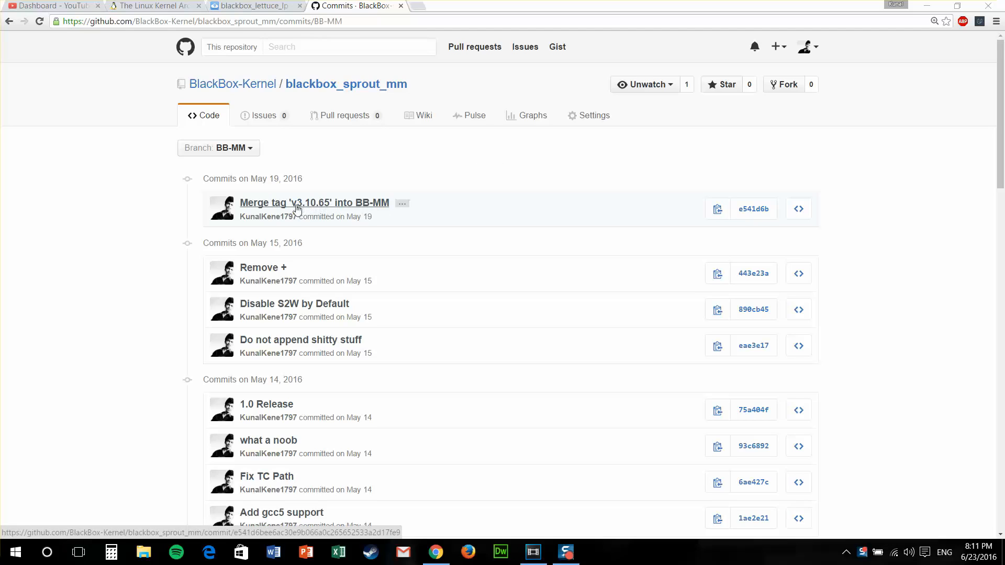
pyautogui.moveTo(330, 209)
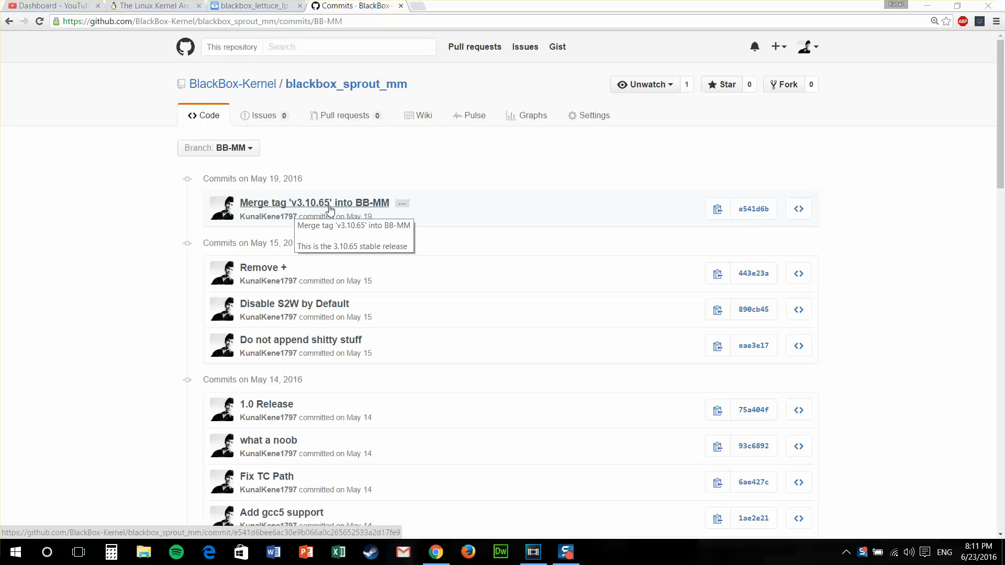
pyautogui.moveTo(322, 211)
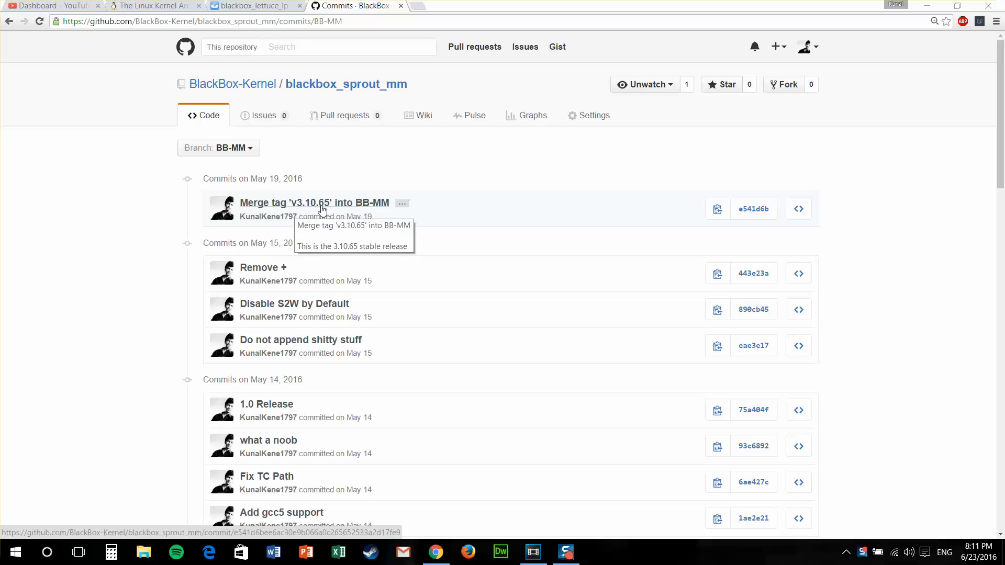
# Step: Switch from the GitHub commit list to the Linux Kernel Archives page
pyautogui.click(154, 6)
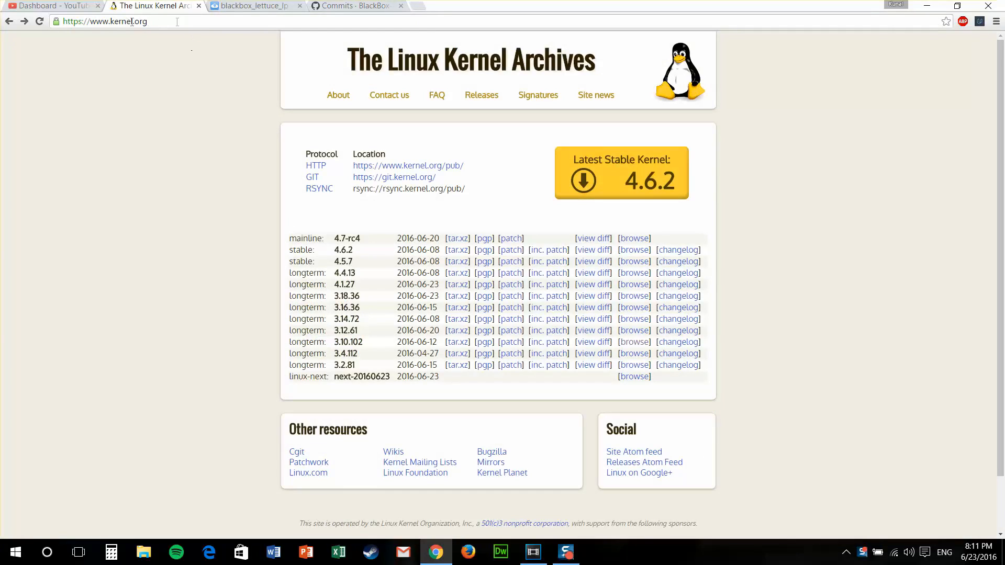
pyautogui.moveTo(333, 348)
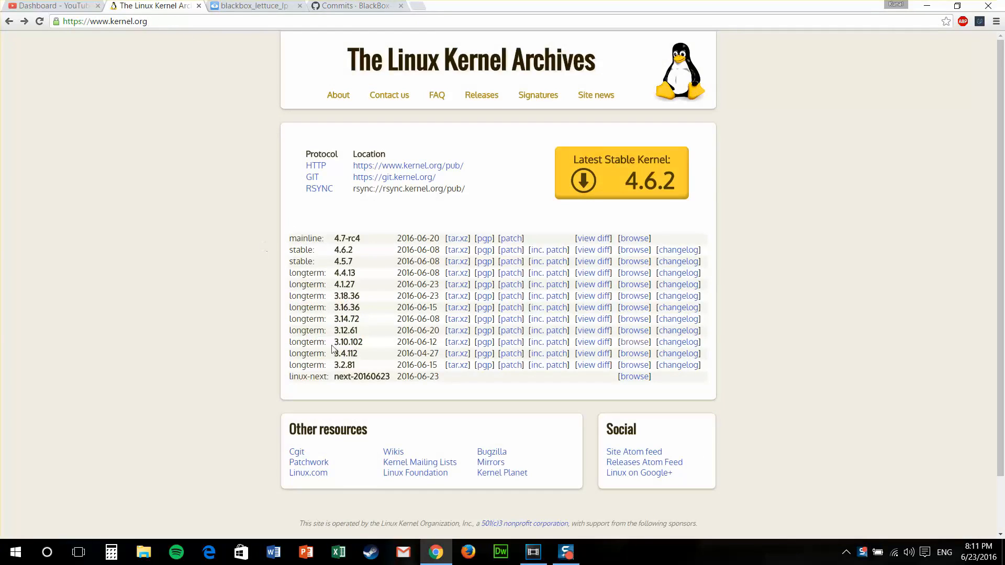
pyautogui.moveTo(368, 347)
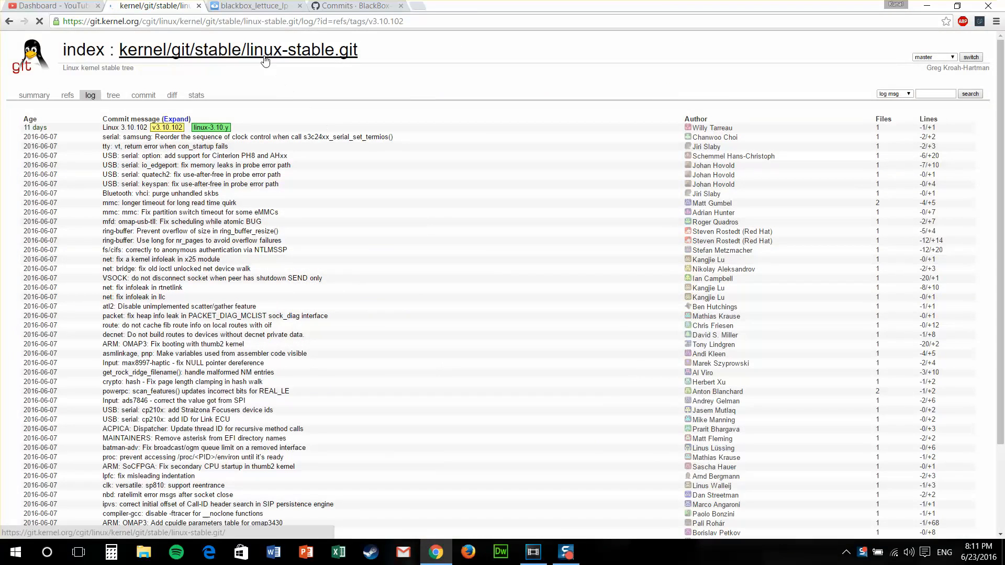
# Step: Show the linux-stable repository summary with its googlesource clone address
pyautogui.click(34, 96)
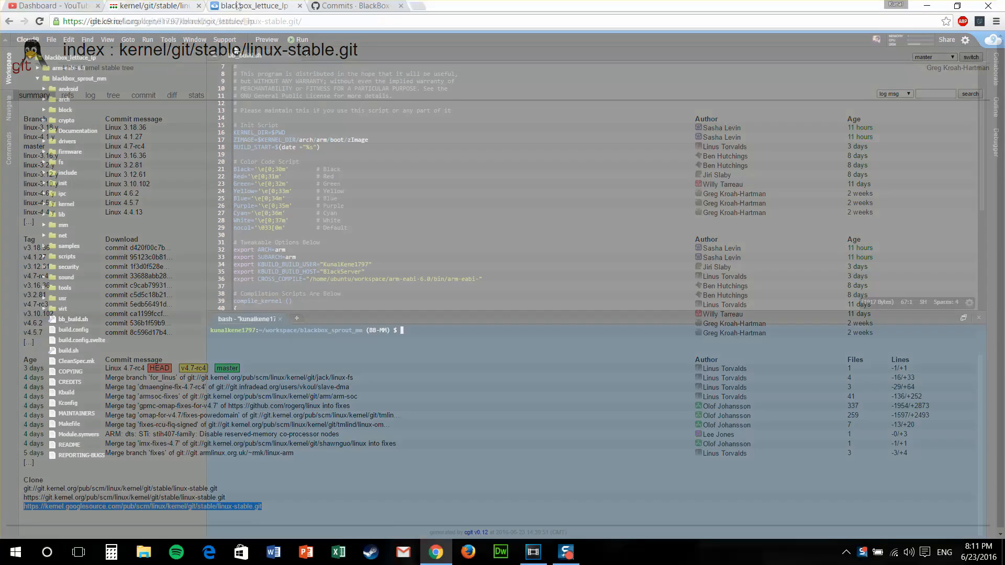
# Step: Add the linux-stable googlesource repository as a git remote named 'update'
pyautogui.click(252, 6)
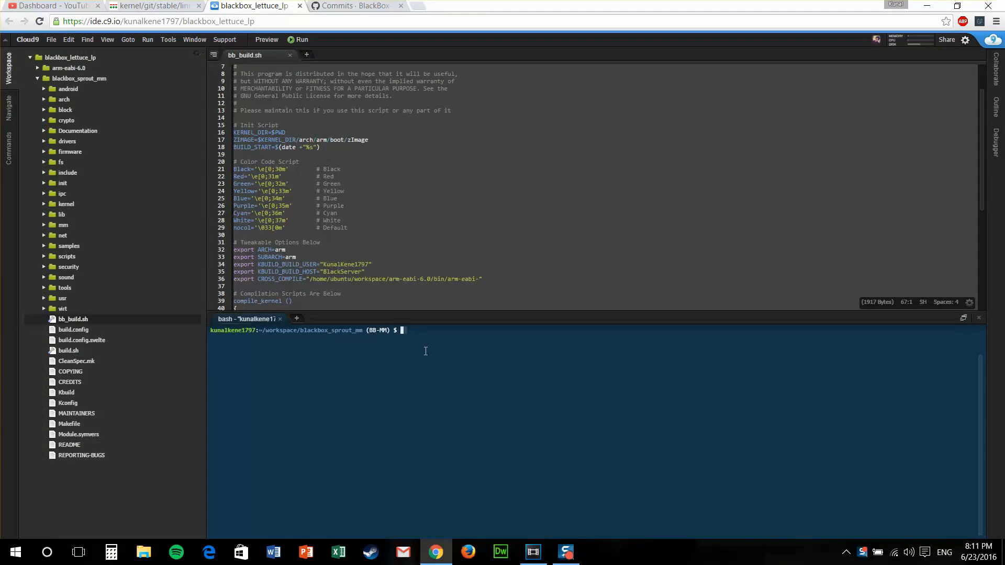
pyautogui.write('git remote')
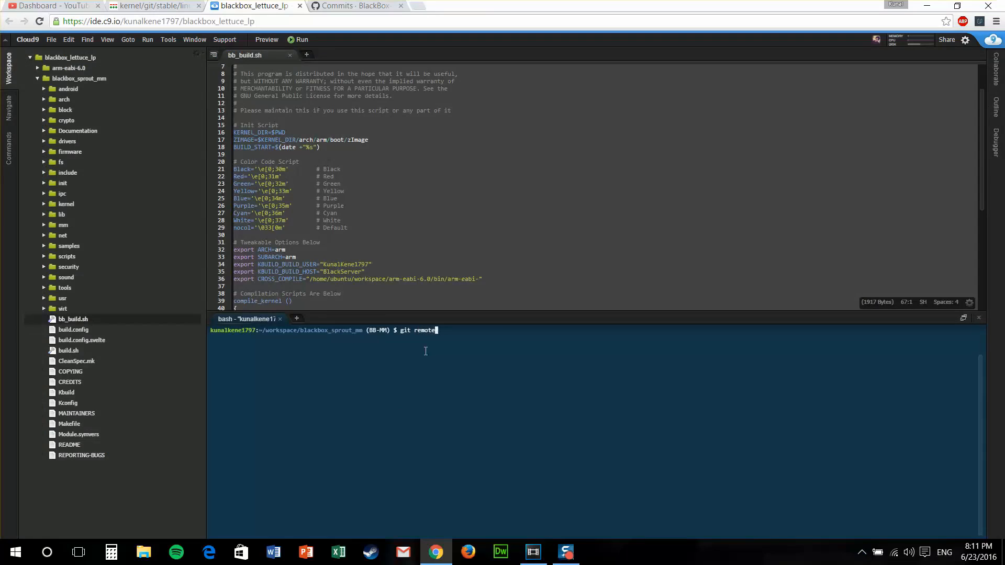
pyautogui.write('add')
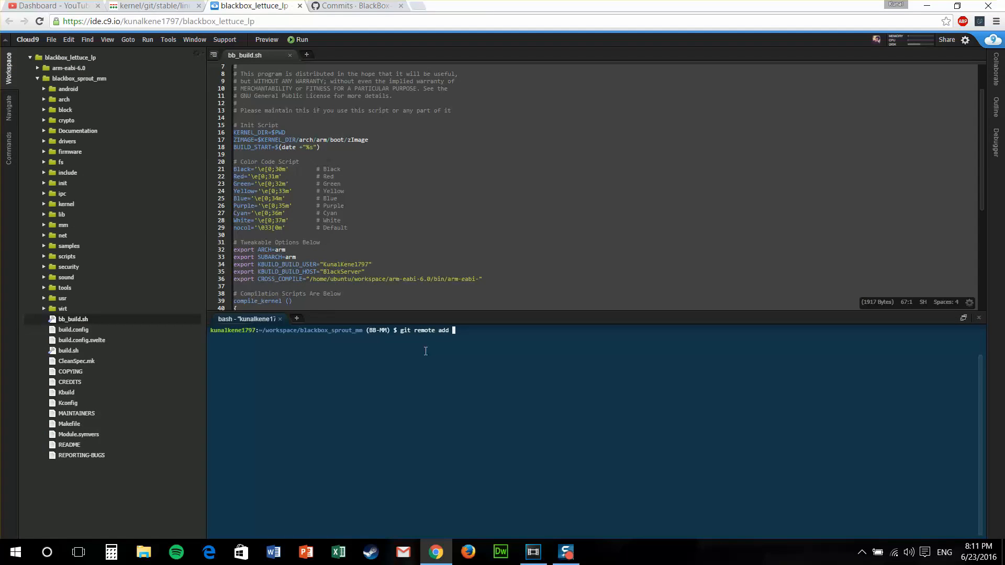
pyautogui.write('upda')
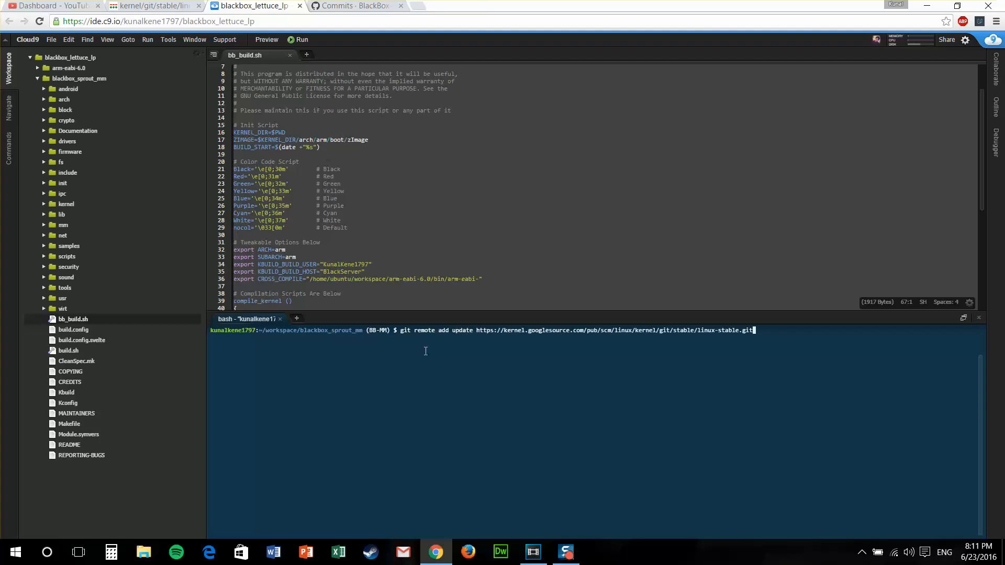
pyautogui.press('Return')
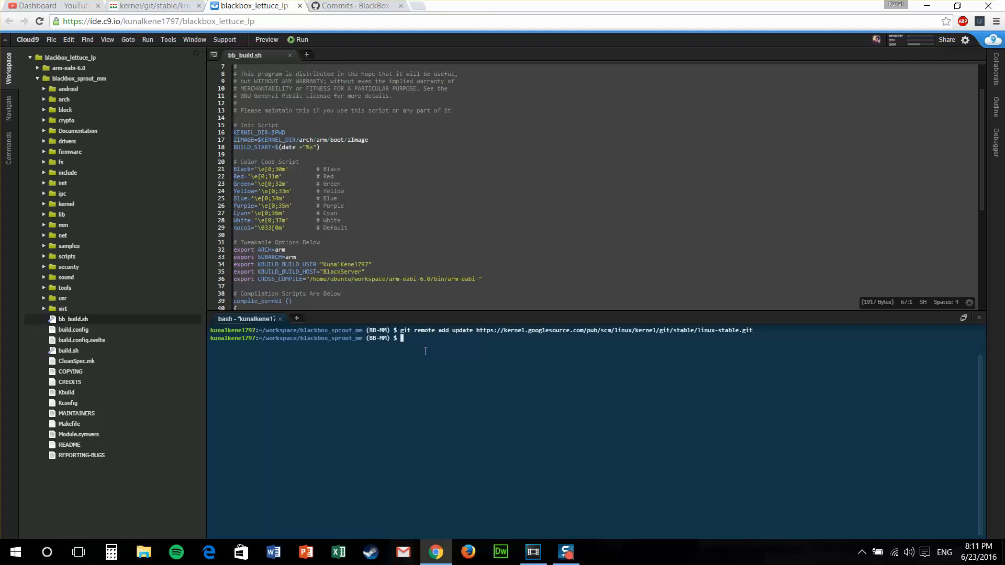
# Step: Start fetching from the 'update' remote with git fetch
pyautogui.write('git')
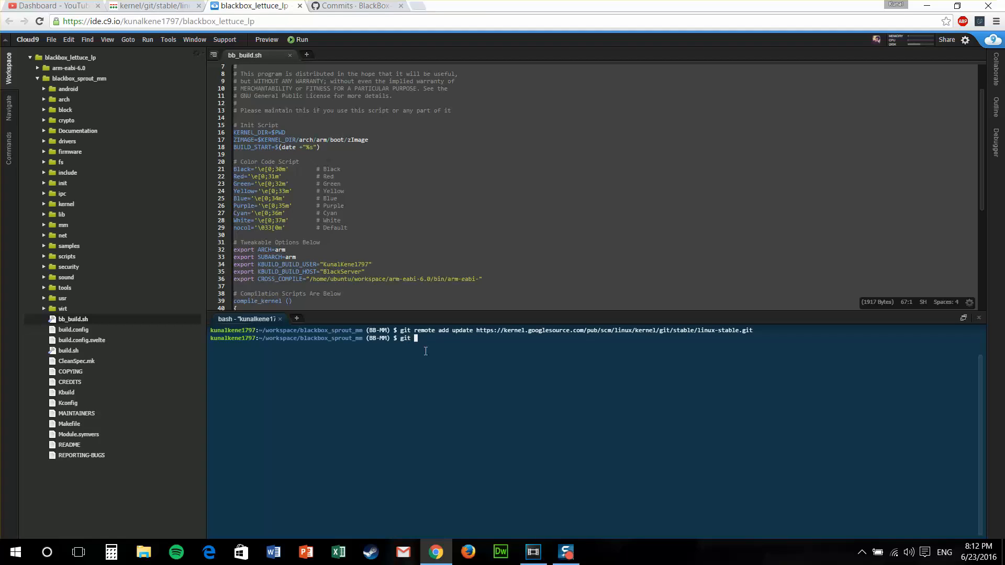
pyautogui.write('fetch u')
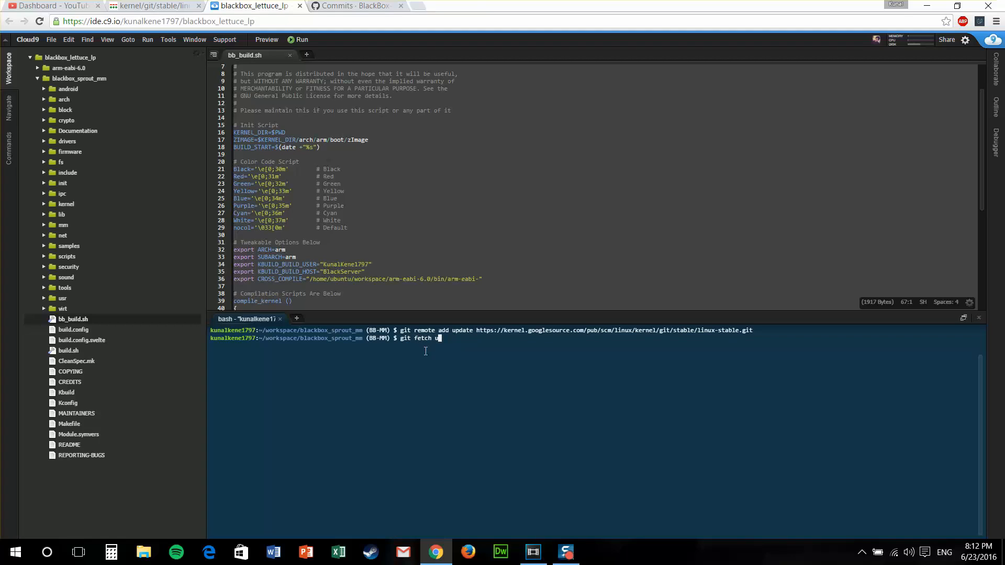
pyautogui.press('Return')
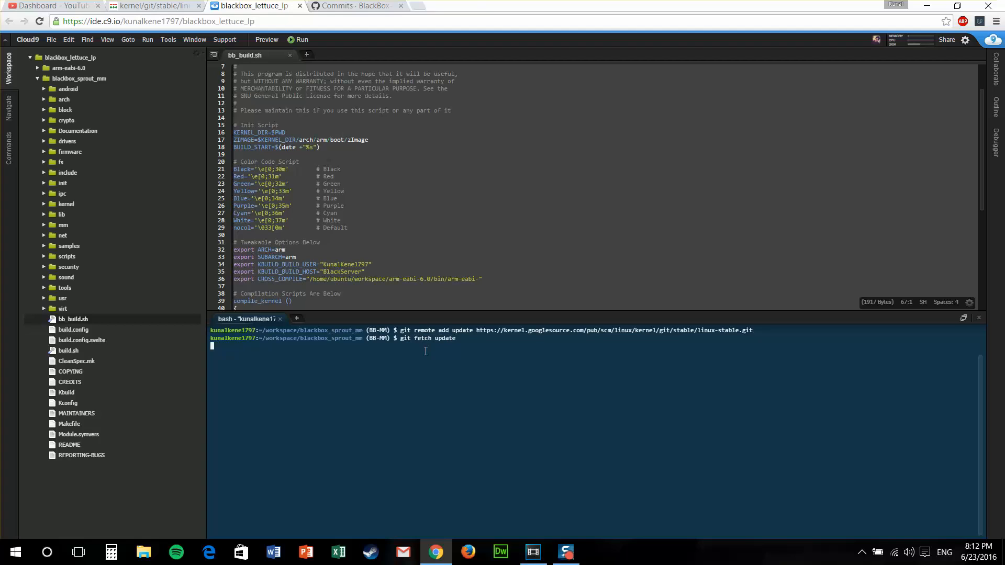
# Step: Clear the terminal to a fresh prompt after the fetch returns
pyautogui.press('Return')
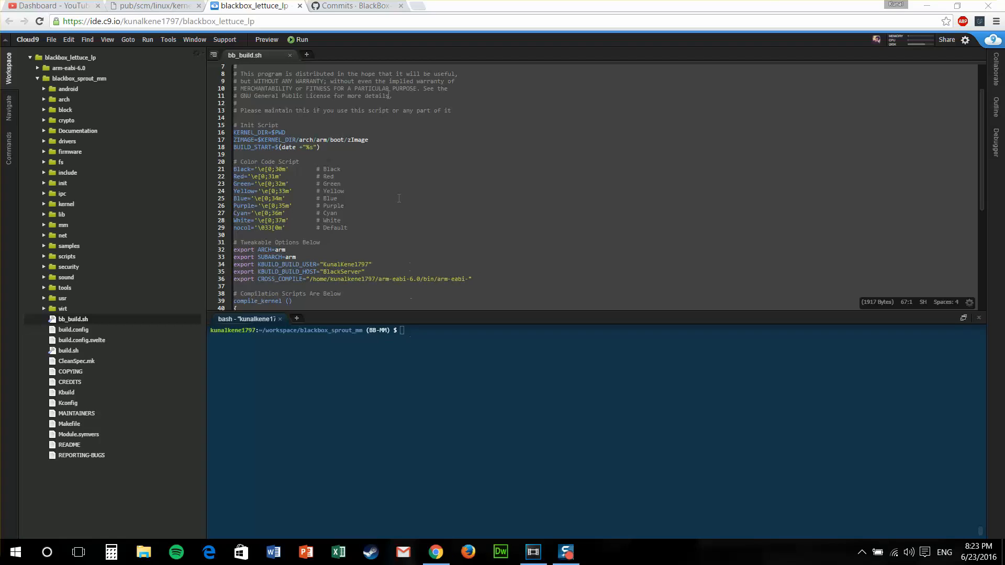
# Step: Recheck on GitHub that v3.10.65 was the last merged version, then return to Cloud9
pyautogui.click(355, 7)
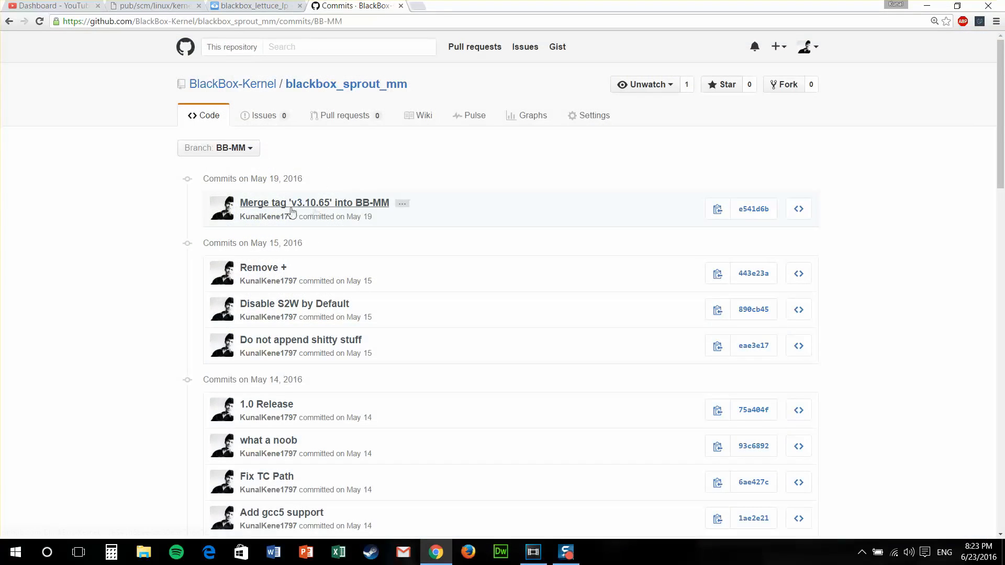
pyautogui.moveTo(314, 203)
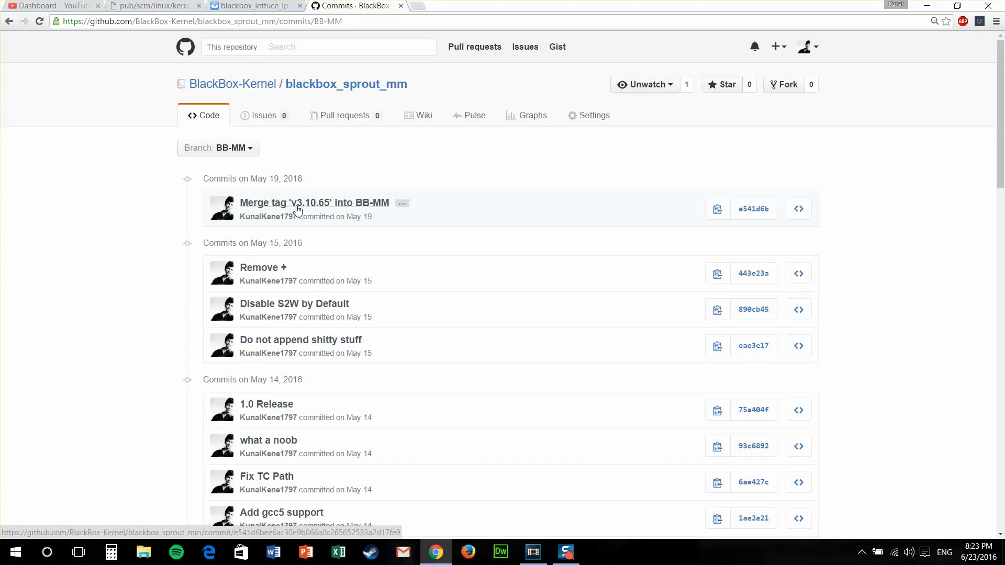
pyautogui.click(250, 6)
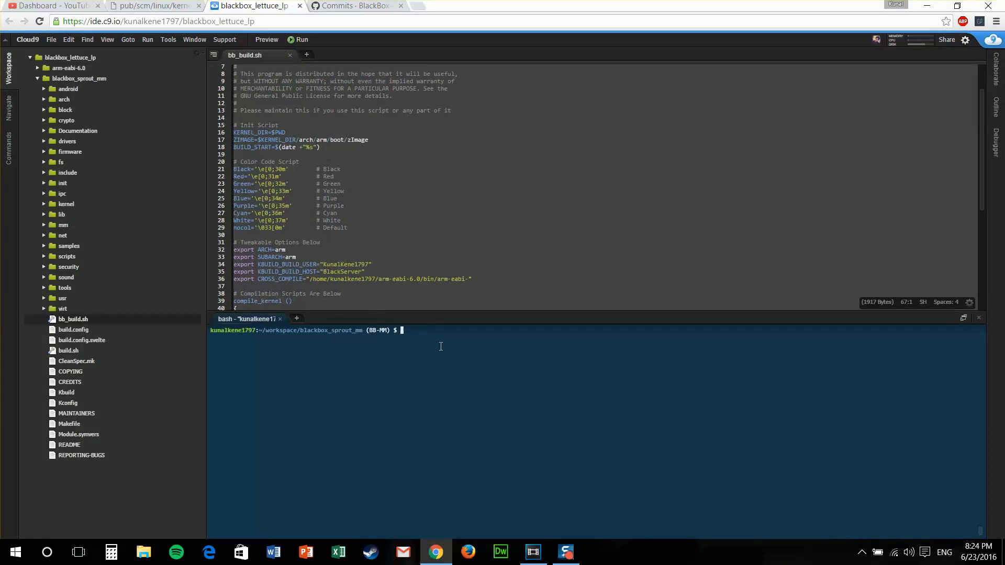
pyautogui.moveTo(434, 347)
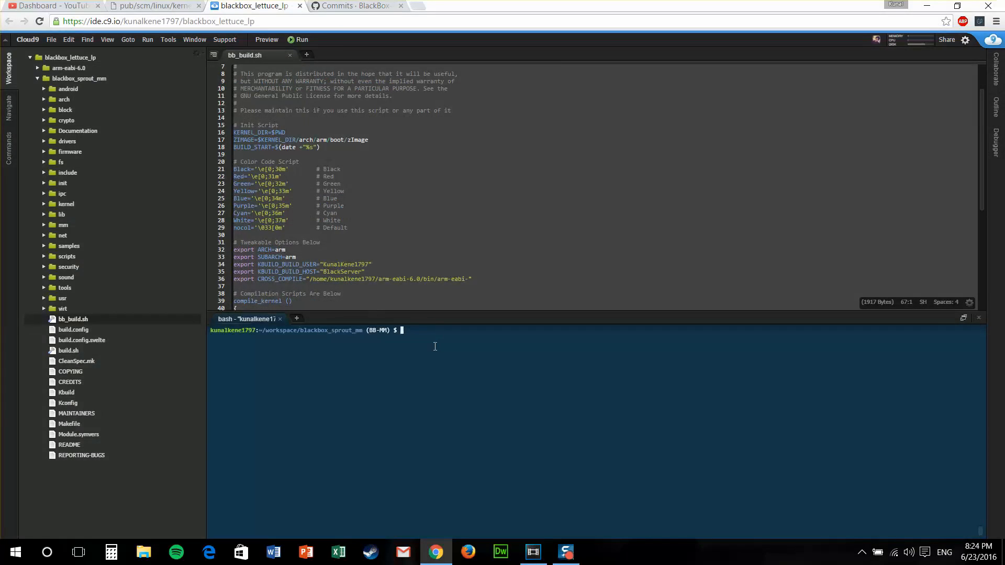
pyautogui.moveTo(433, 345)
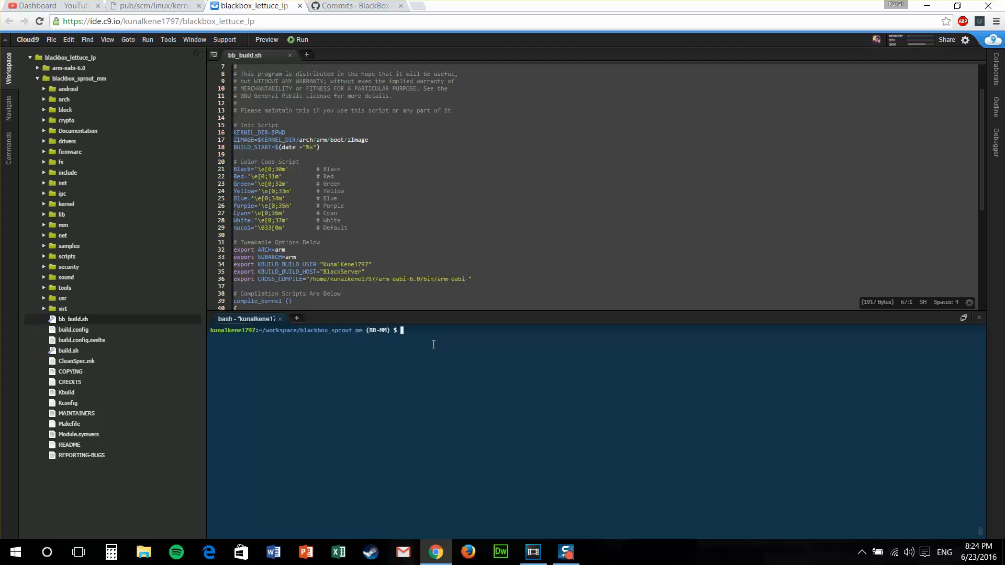
pyautogui.moveTo(378, 62)
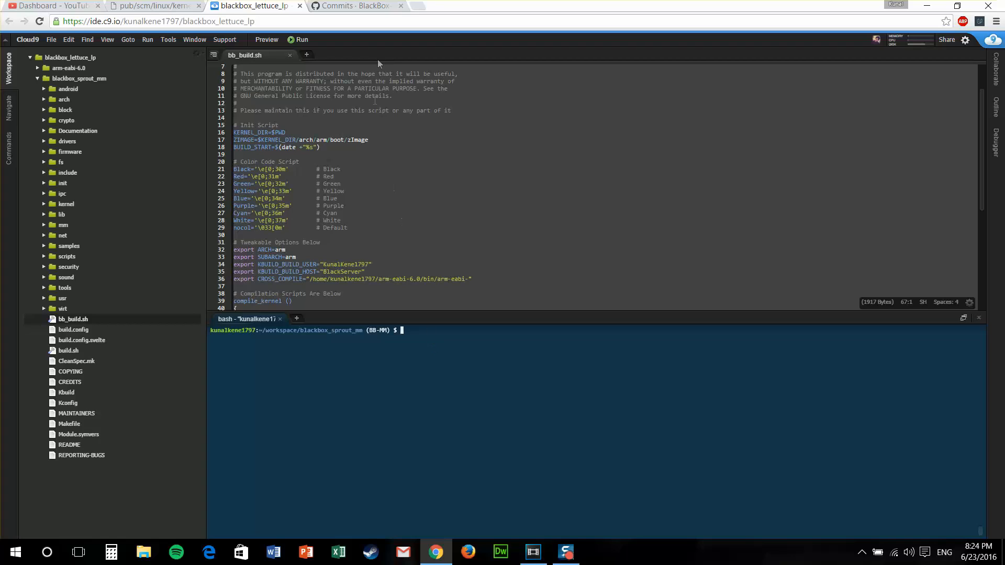
pyautogui.click(353, 6)
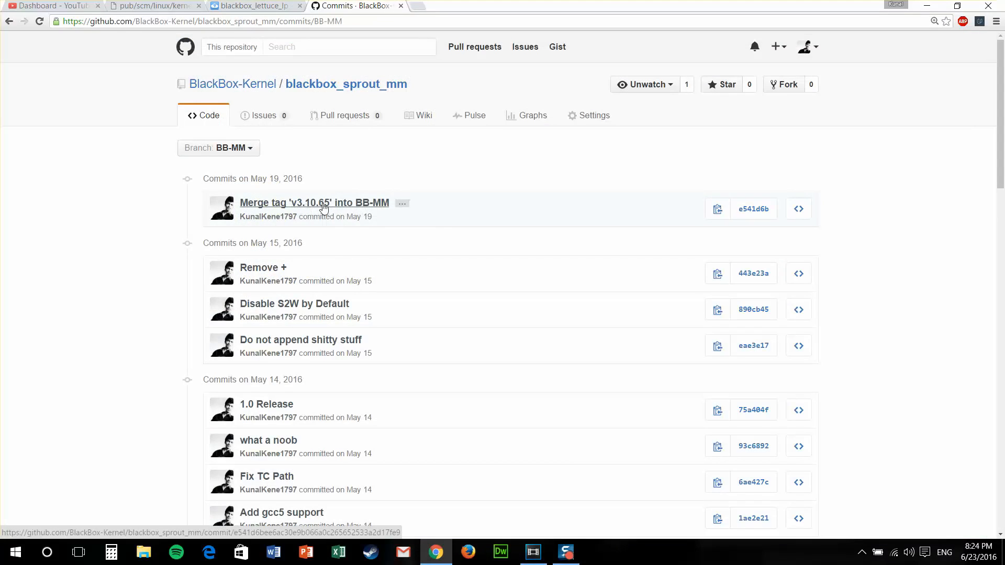
pyautogui.click(250, 6)
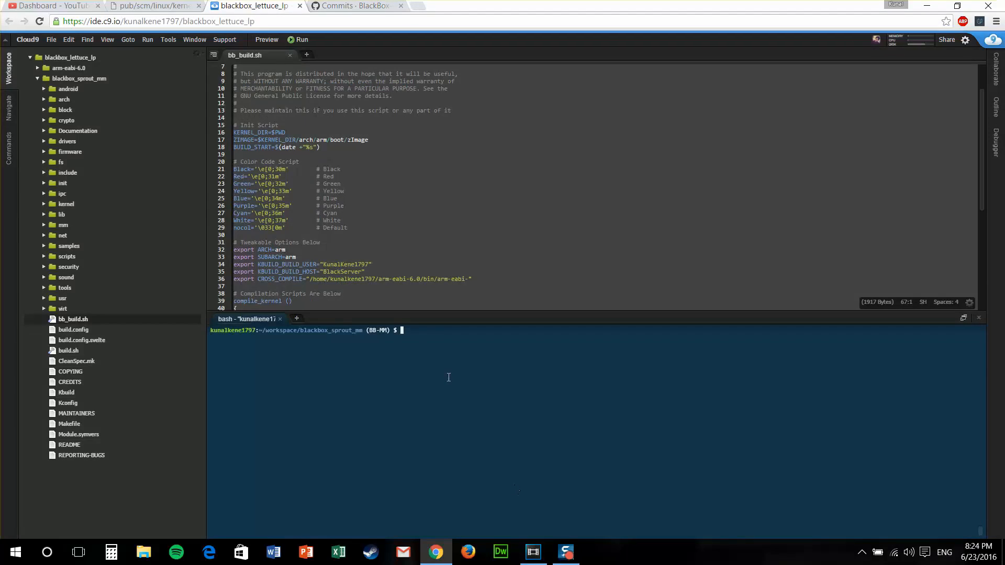
# Step: Run git merge v3.10.67, which conflicts in fs/ext4/mballoc.c, and begin git status
pyautogui.write('git merge')
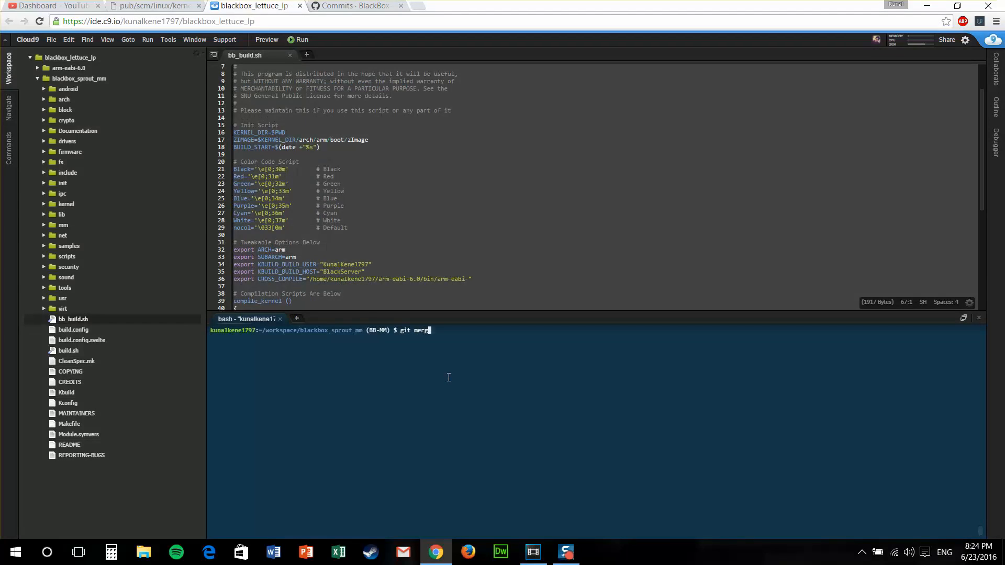
pyautogui.write('c')
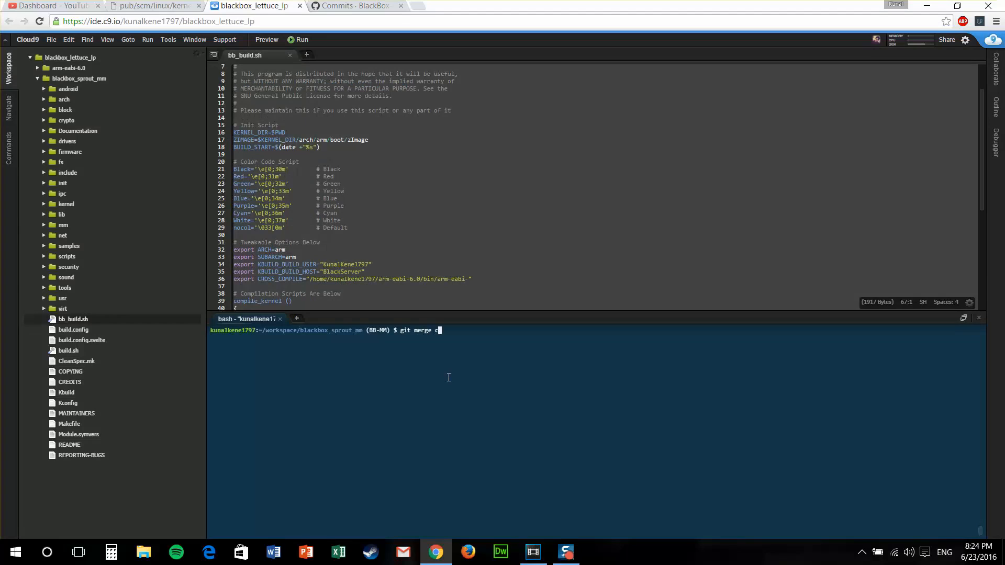
pyautogui.press('Backspace')
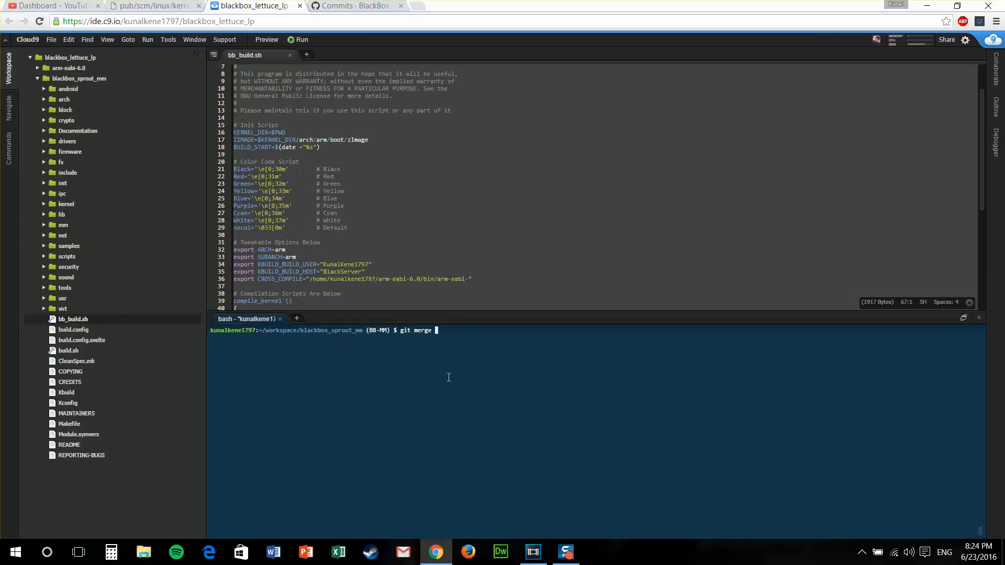
pyautogui.write('v3.')
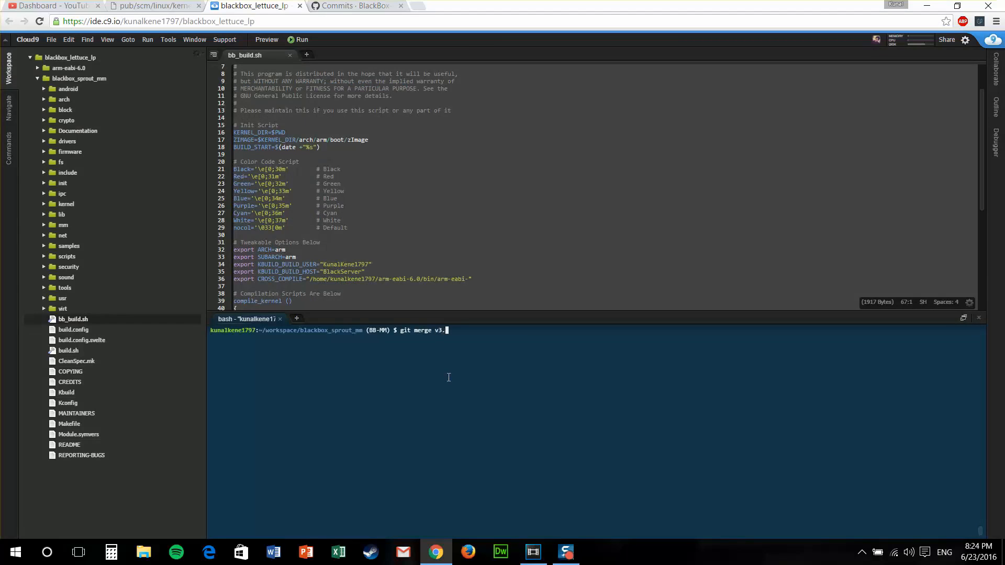
pyautogui.write('.10.')
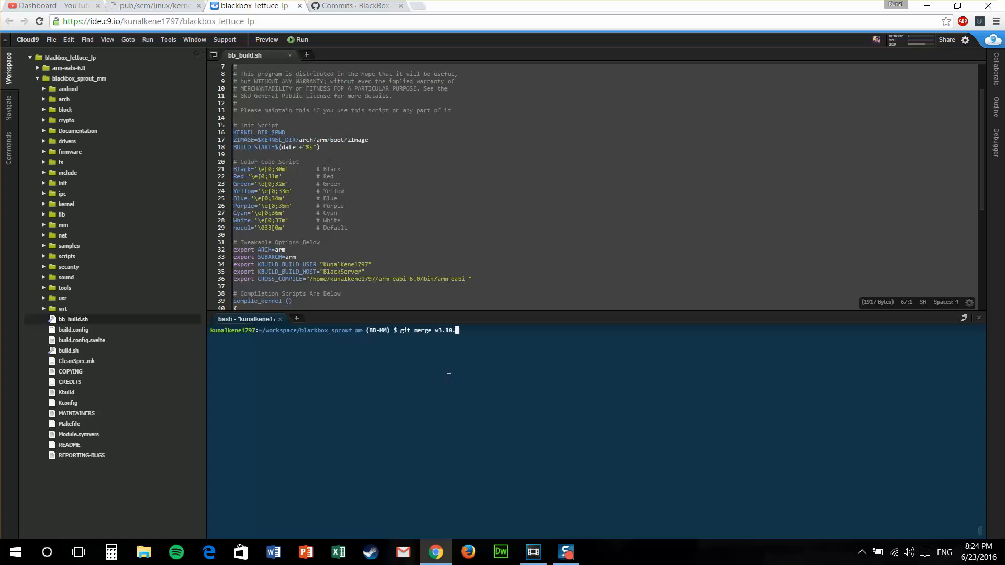
pyautogui.write('67')
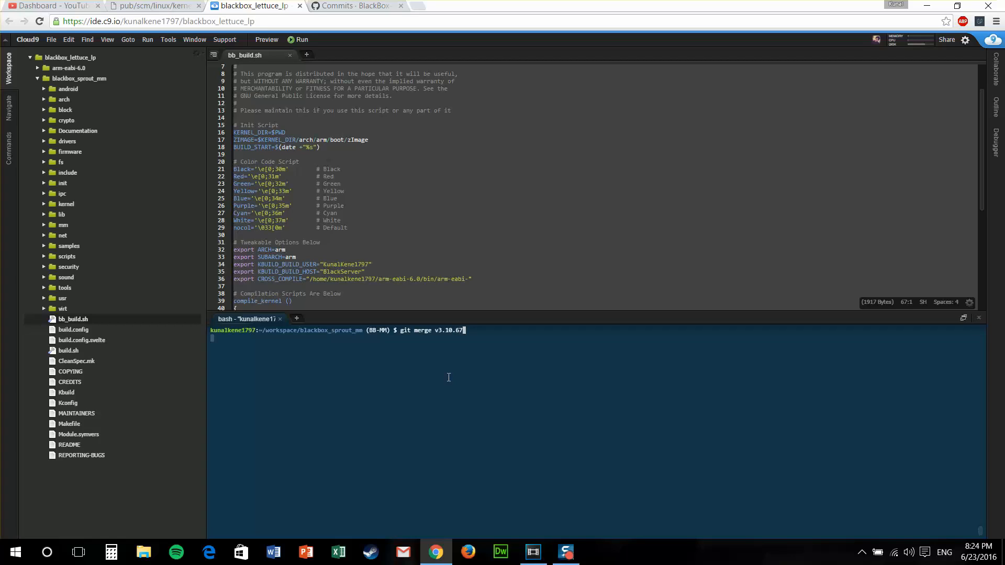
pyautogui.press('Return')
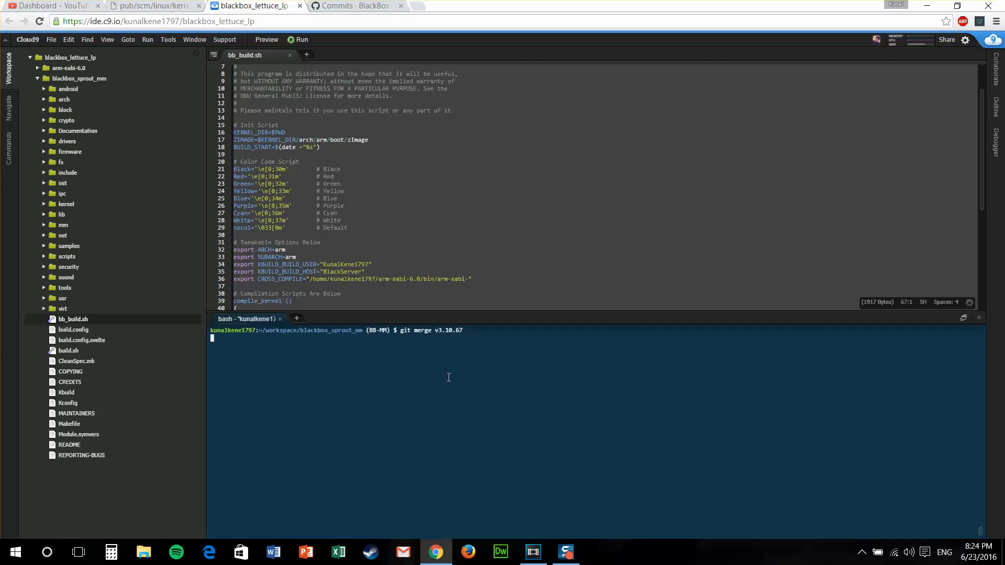
pyautogui.press('Return')
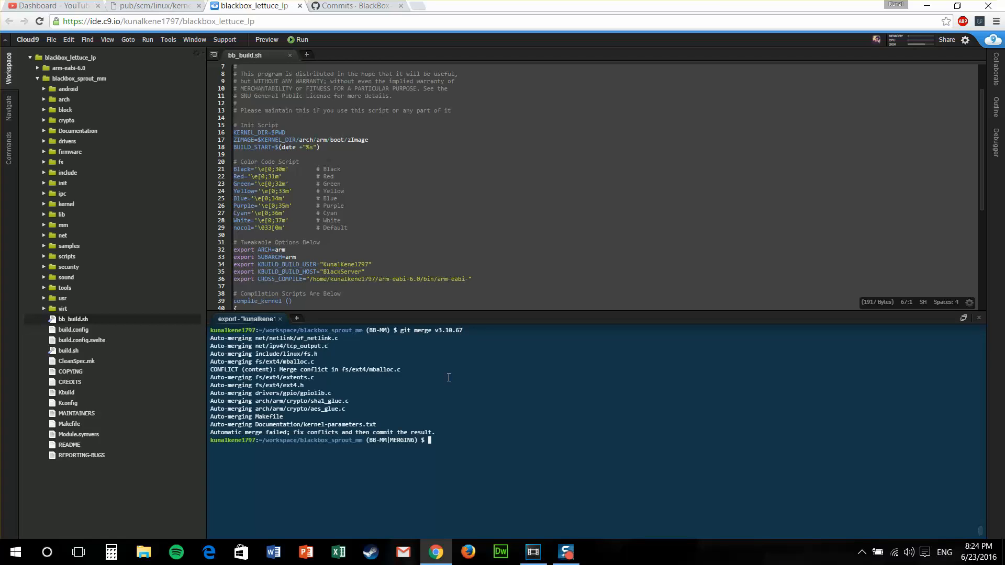
pyautogui.write('git status')
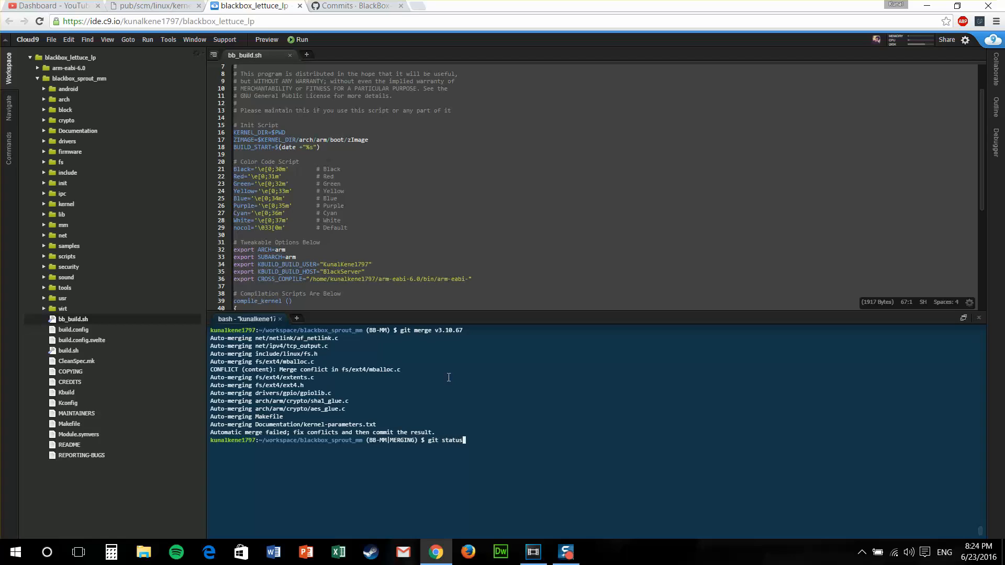
# Step: Run git status showing fs/ext4/mballoc.c unmerged and head toward it in the fs folder
pyautogui.press('Return')
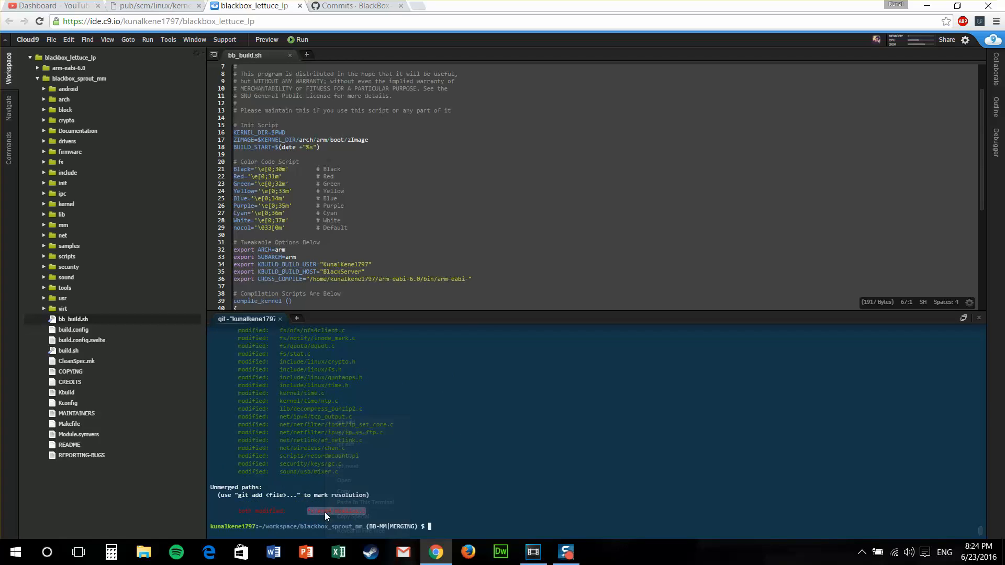
pyautogui.rightClick(326, 513)
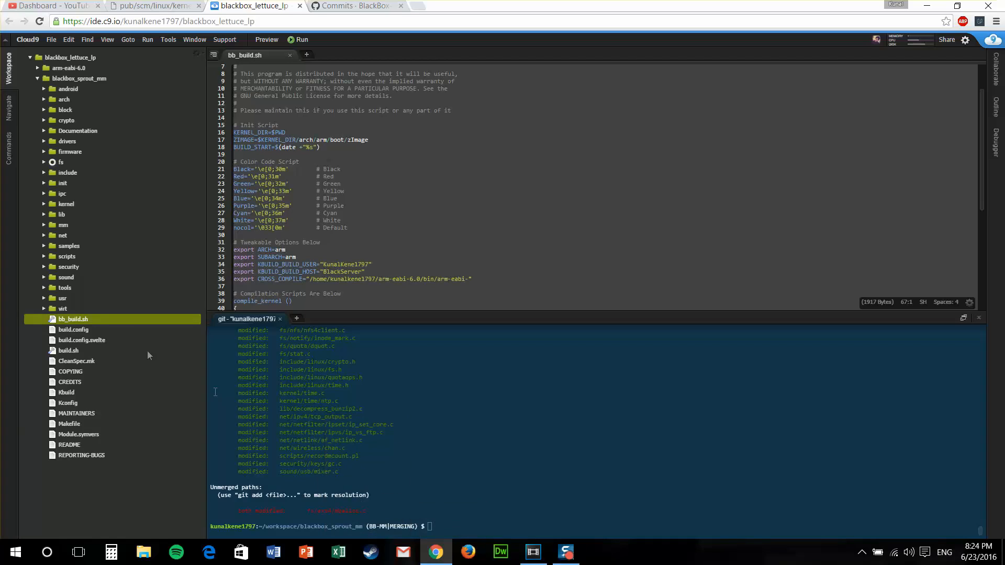
pyautogui.click(61, 161)
pyautogui.write('>>>')
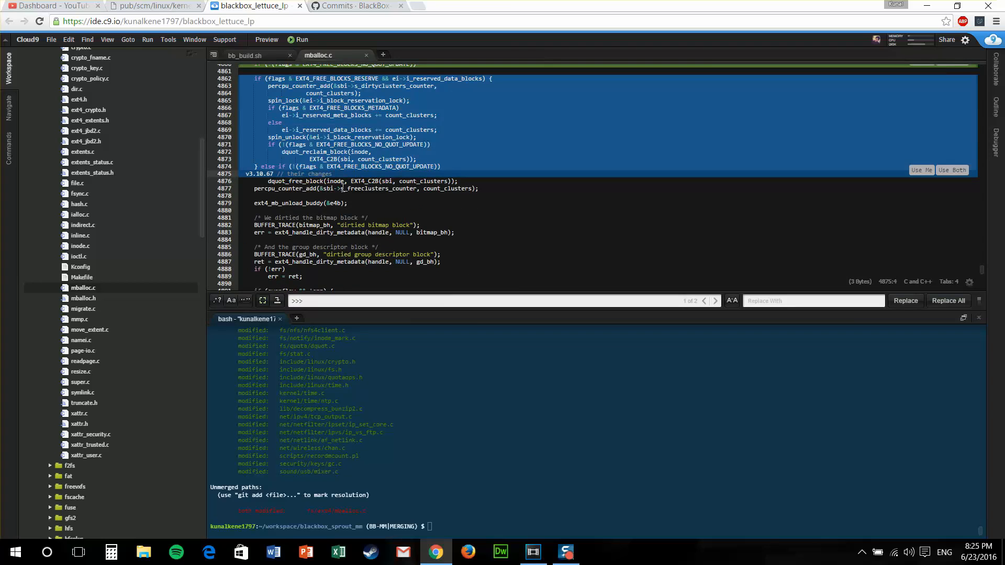
# Step: Find the conflict marker in mballoc.c, keep the v3.10.67 block with Use Me, and save
pyautogui.scroll(3)
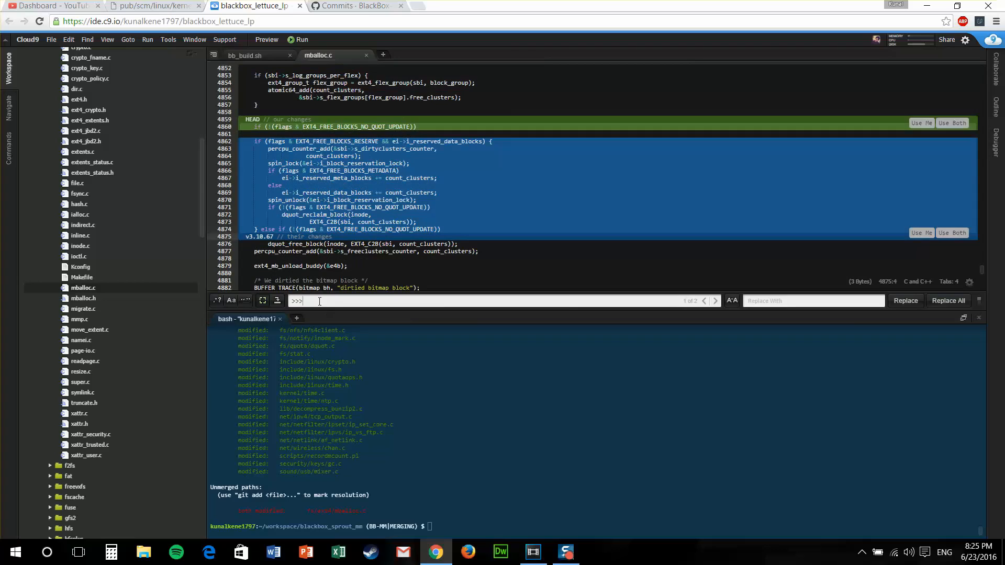
pyautogui.click(715, 301)
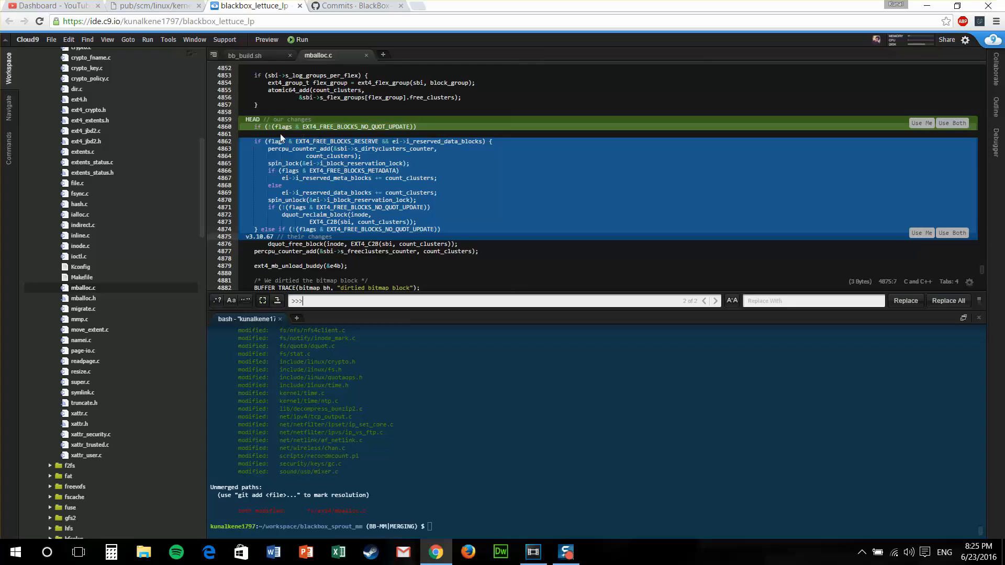
pyautogui.moveTo(354, 288)
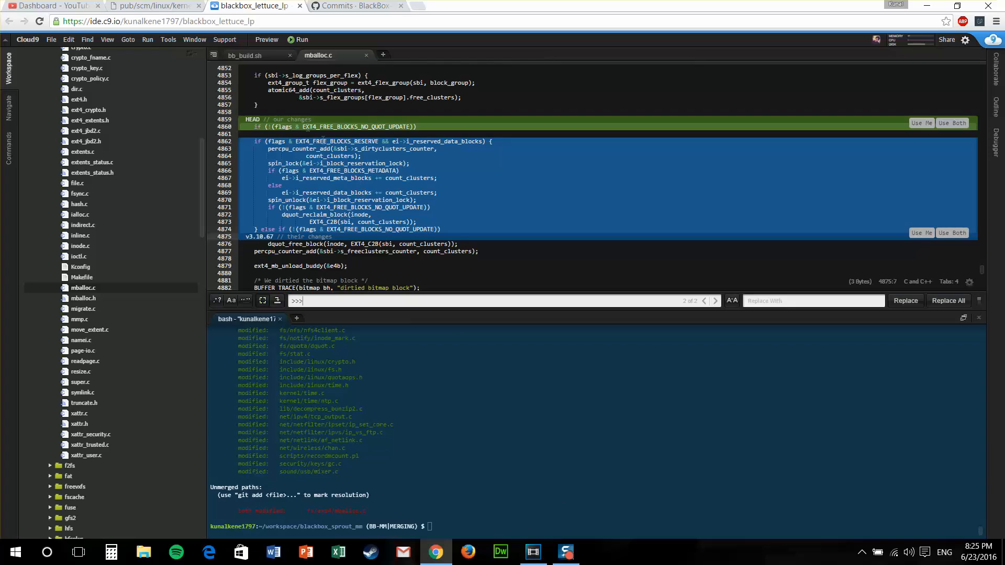
pyautogui.click(430, 126)
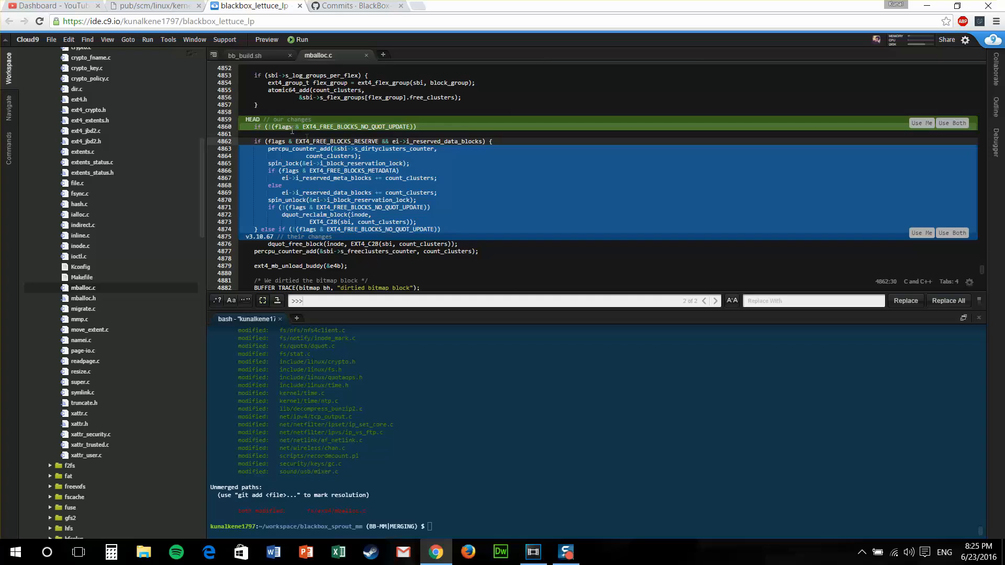
pyautogui.moveTo(347, 138)
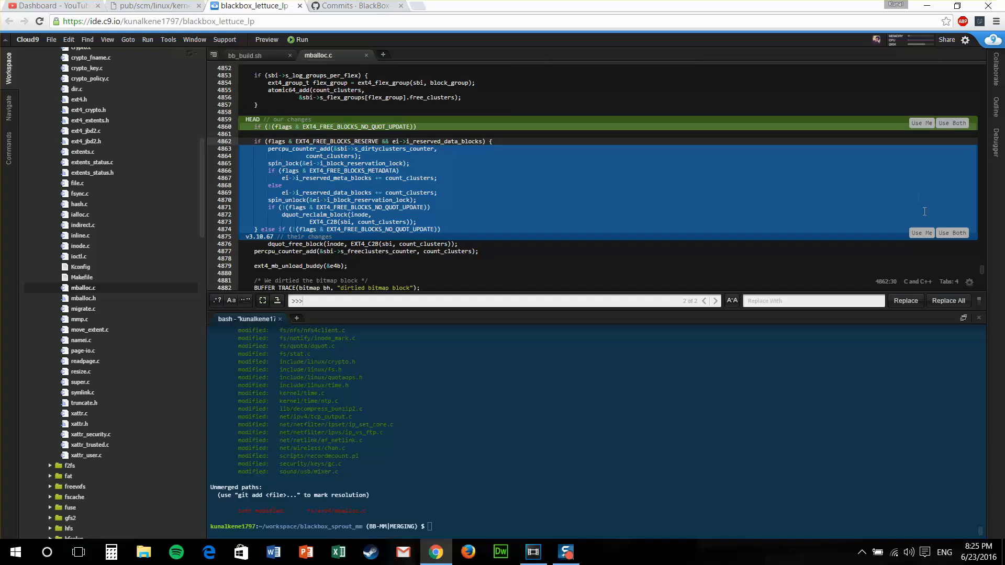
pyautogui.click(921, 122)
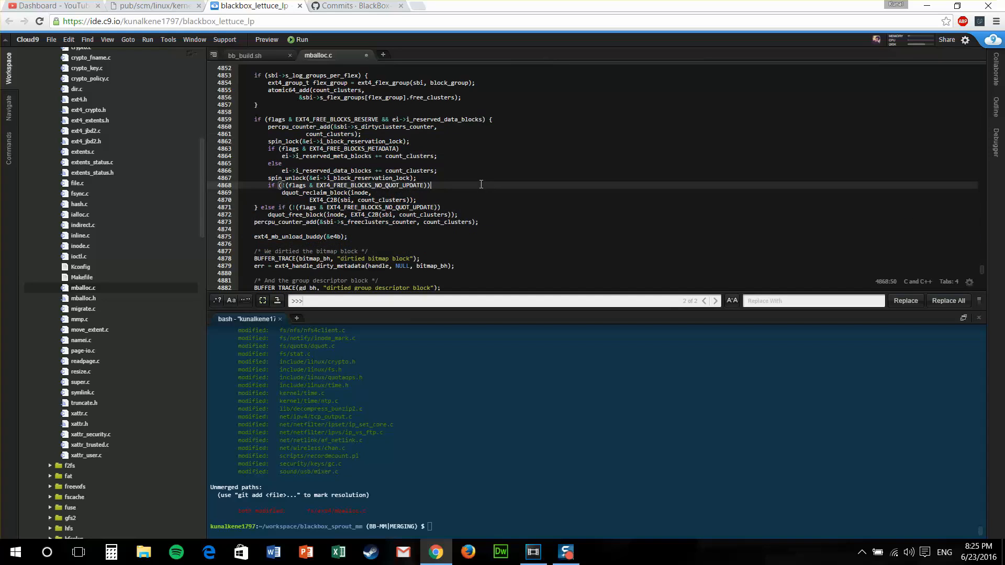
pyautogui.moveTo(407, 229)
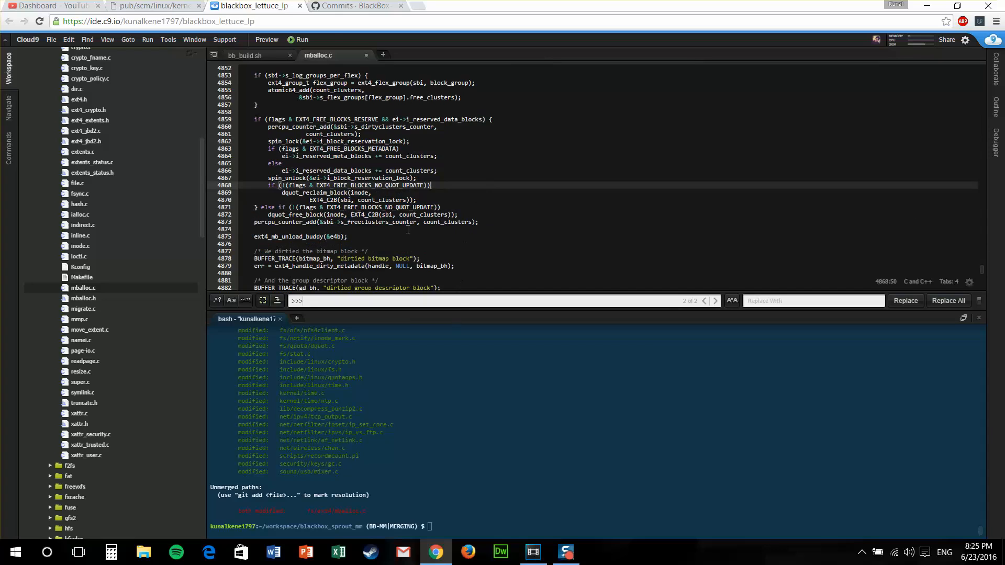
pyautogui.press('ctrl+s')
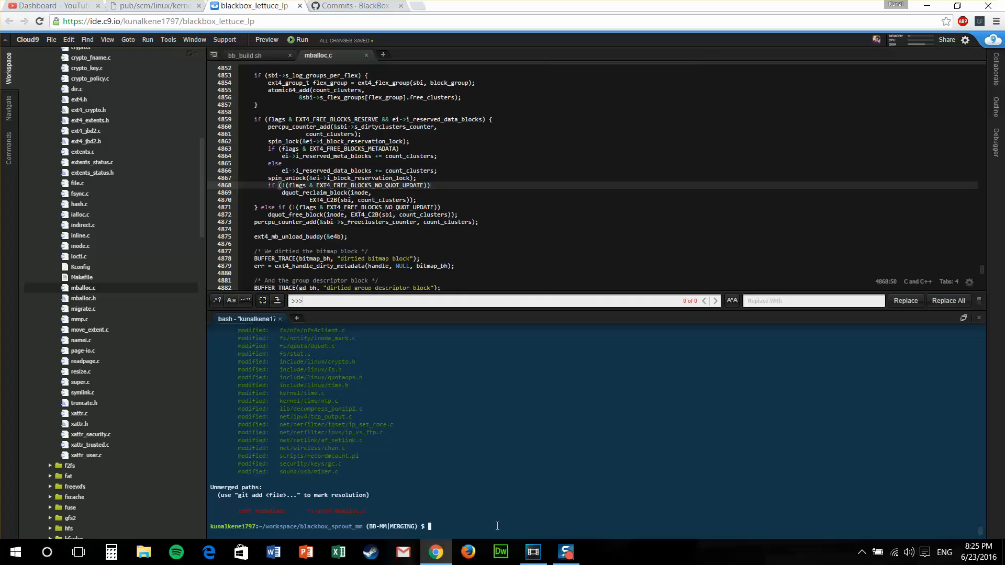
# Step: Stage fs/ext4/mballoc.c with git add and recheck that git status shows no unmerged paths
pyautogui.write('git add')
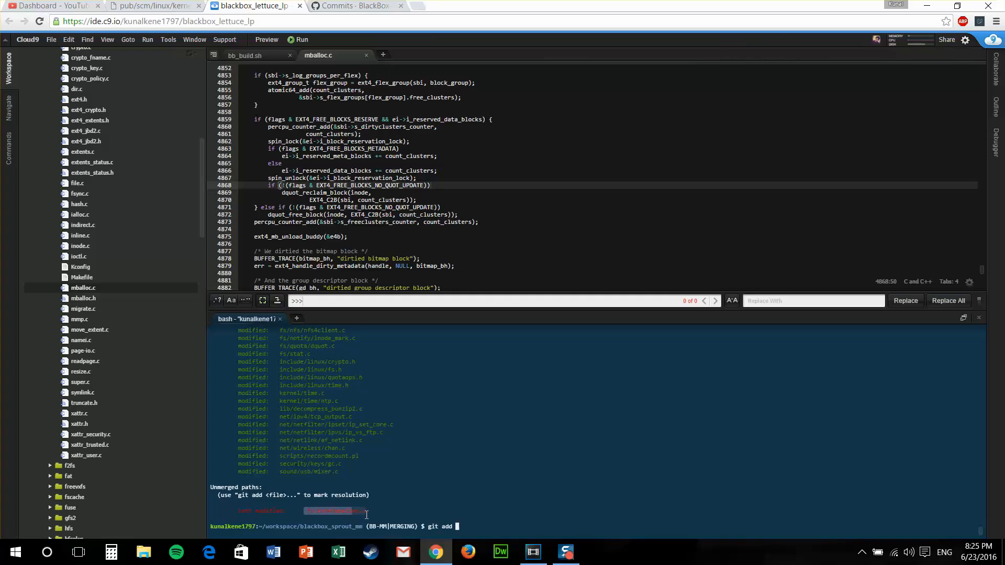
pyautogui.write('fs/ext4/mballoc.c')
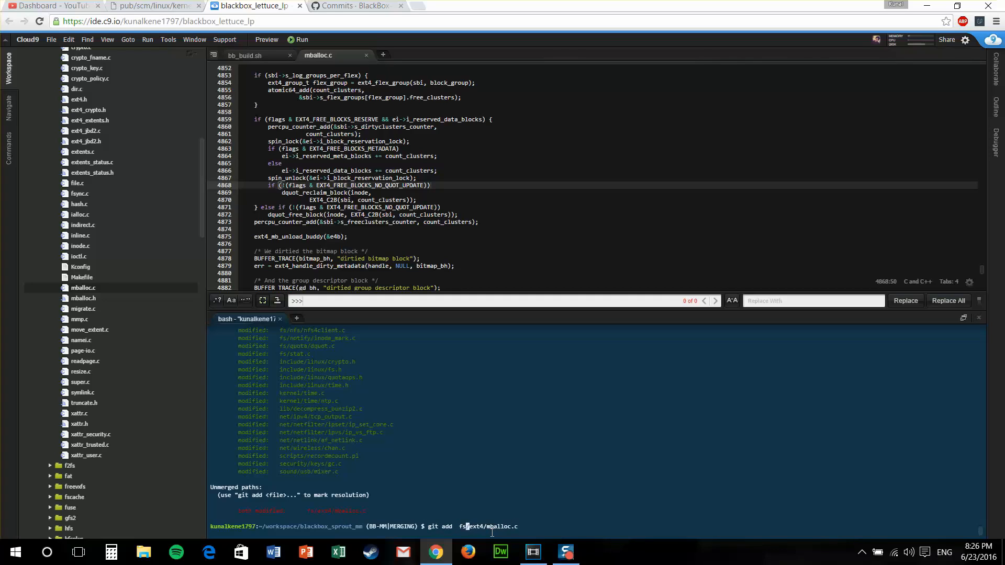
pyautogui.press('Return')
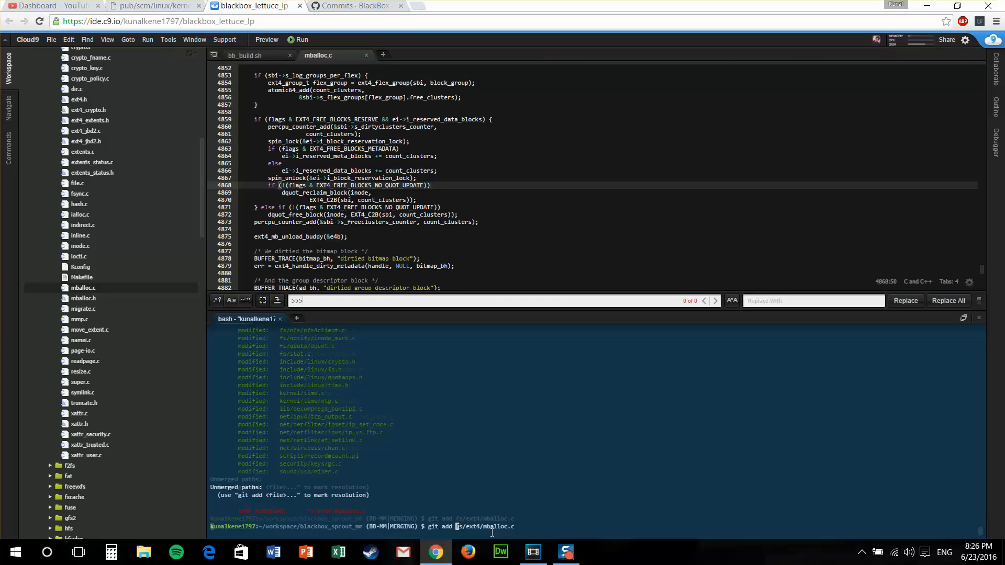
pyautogui.press('Return')
pyautogui.write('git status')
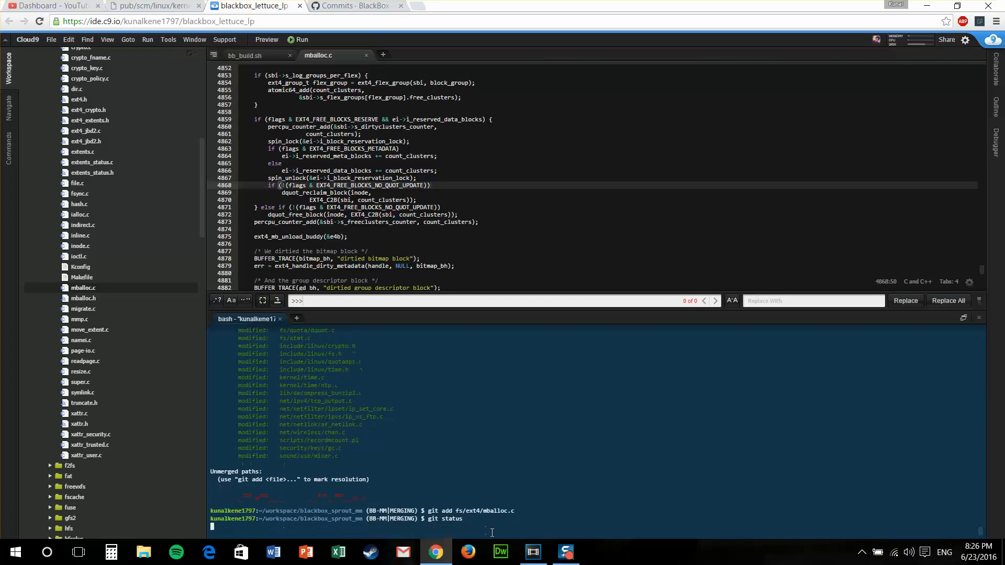
pyautogui.press('Return')
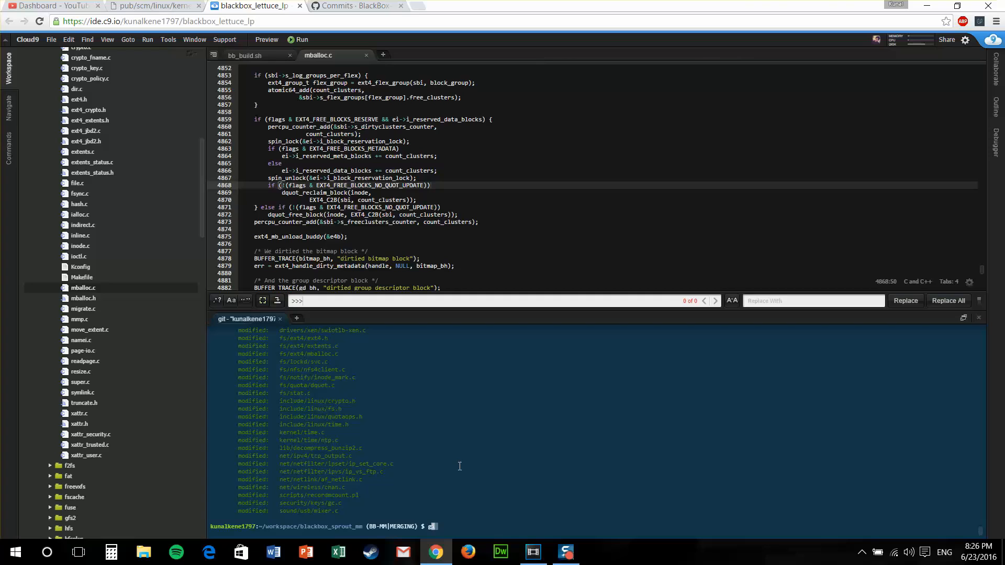
# Step: Enter git commit to begin concluding the merge
pyautogui.write('git')
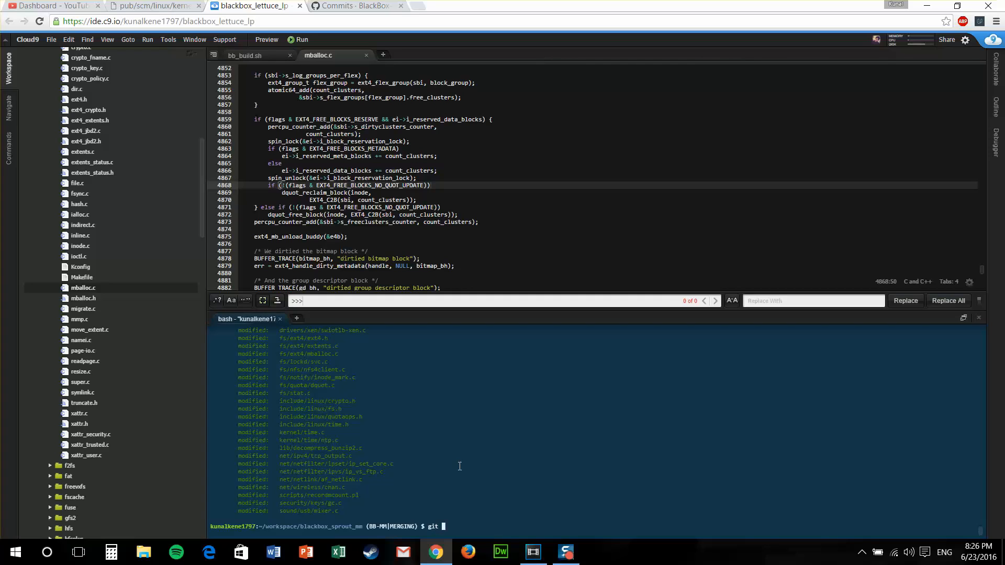
pyautogui.write('commit')
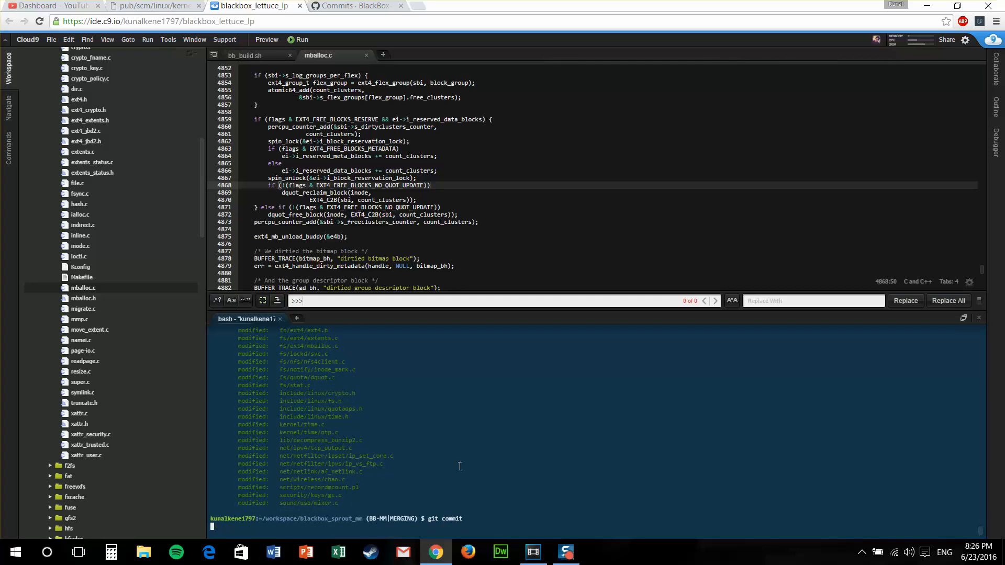
# Step: Start the merge commit, opening nano on 'Merge tag v3.10.67 into BB-MM'
pyautogui.press('Return')
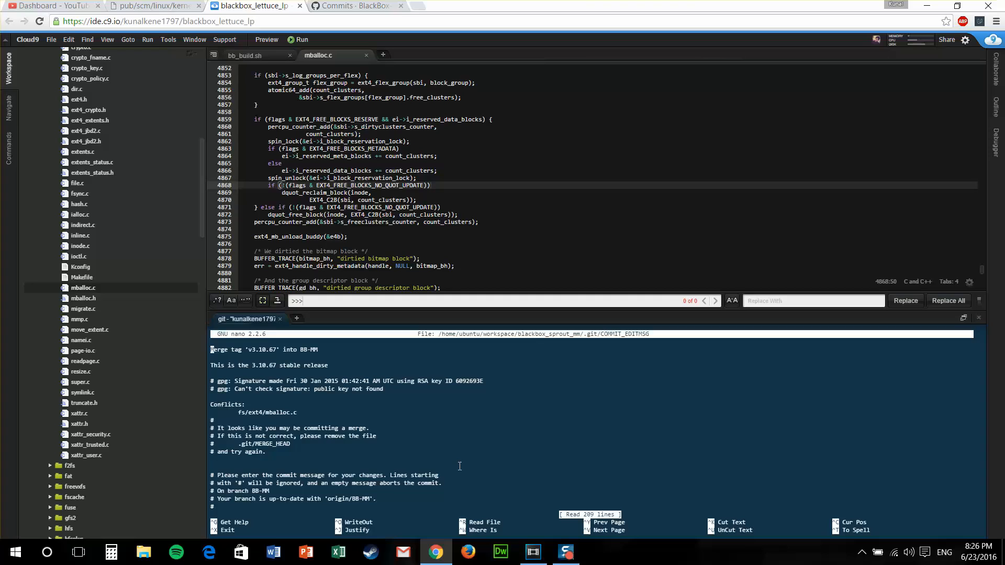